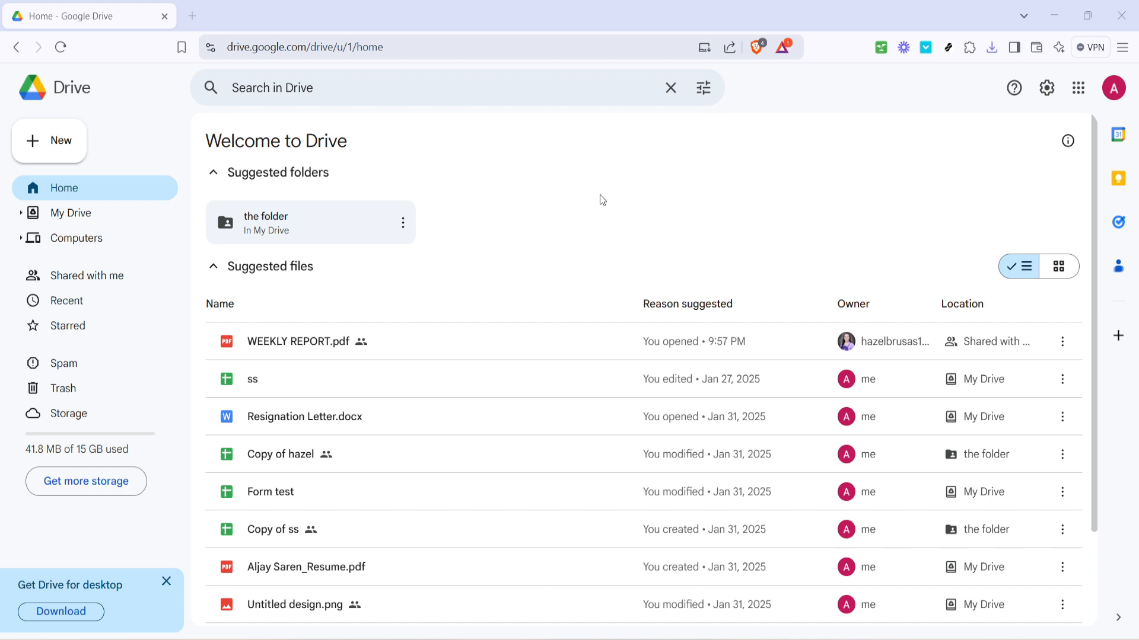
{"action": "mouse_move", "coordinate": [603, 203]}
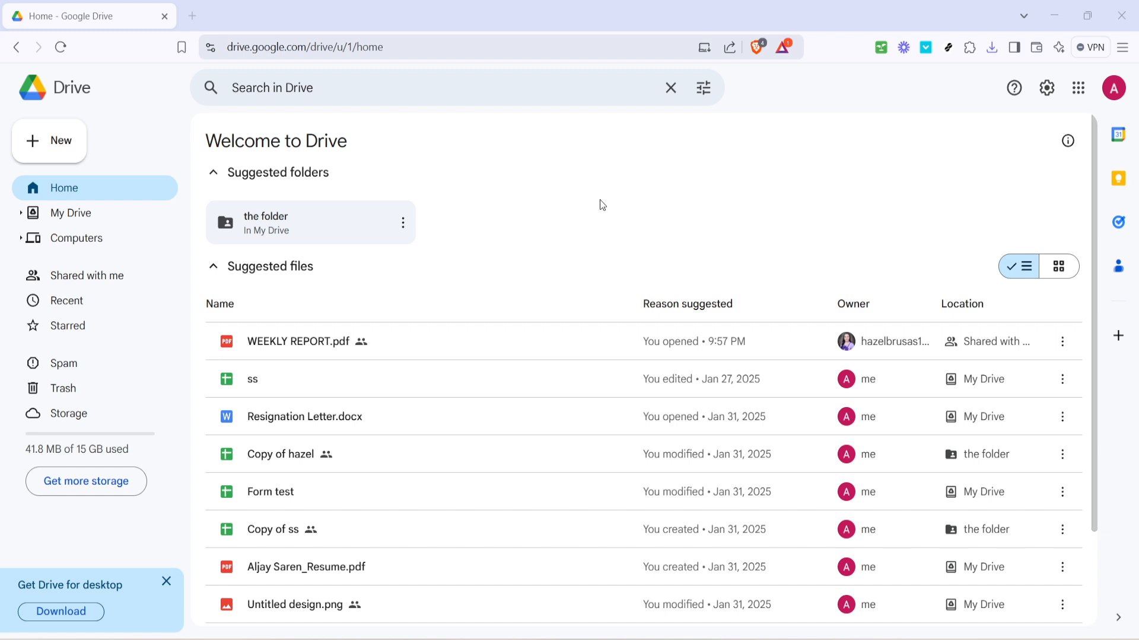
{"action": "mouse_move", "coordinate": [60, 140]}
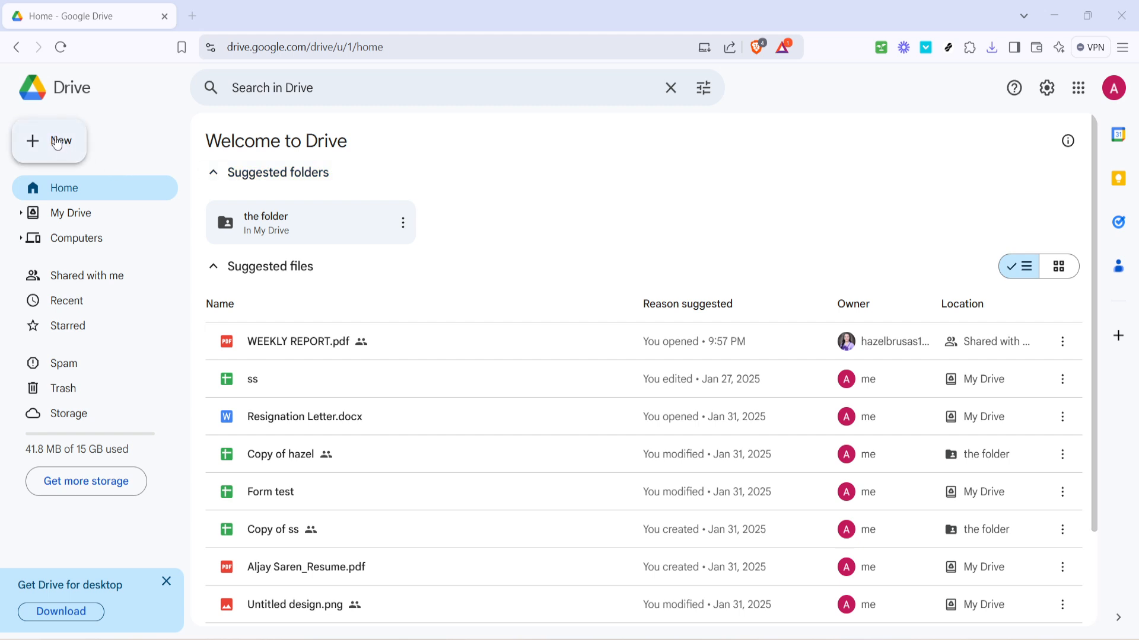
- Create a new folder named 'photo file' in Google Drive
{"action": "left_click", "coordinate": [50, 141]}
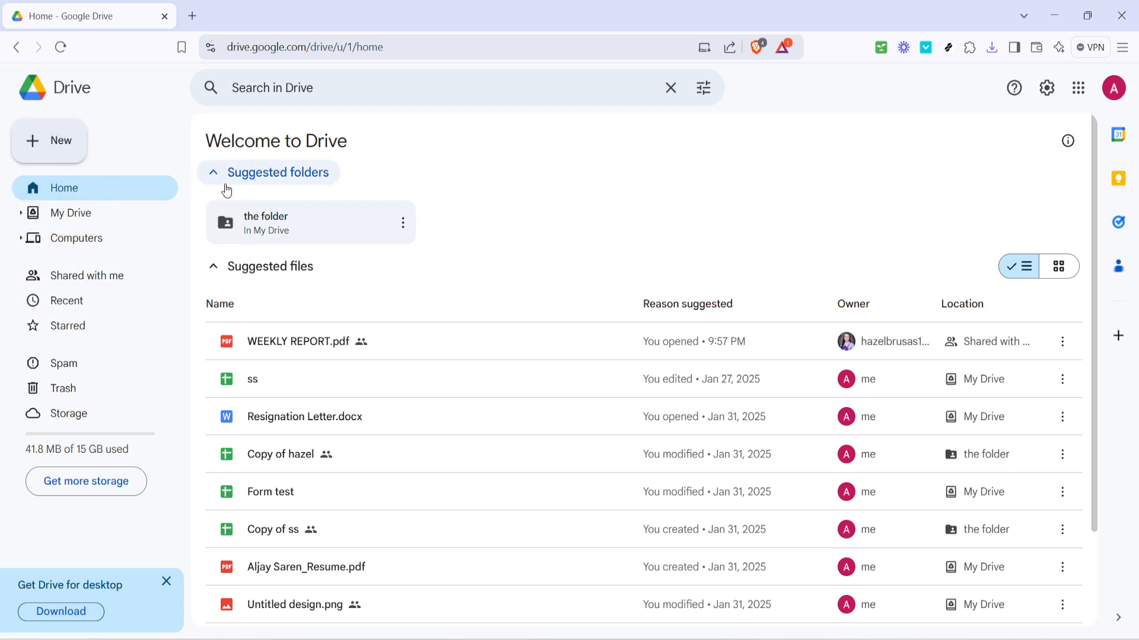
{"action": "left_click", "coordinate": [49, 141]}
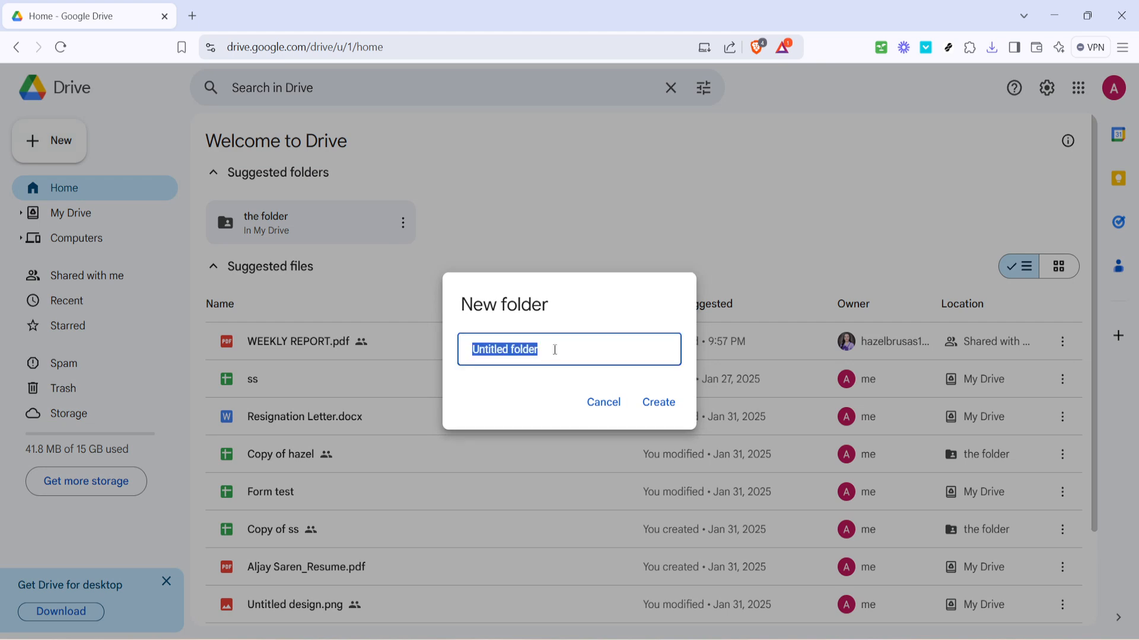
{"action": "type", "text": "p"}
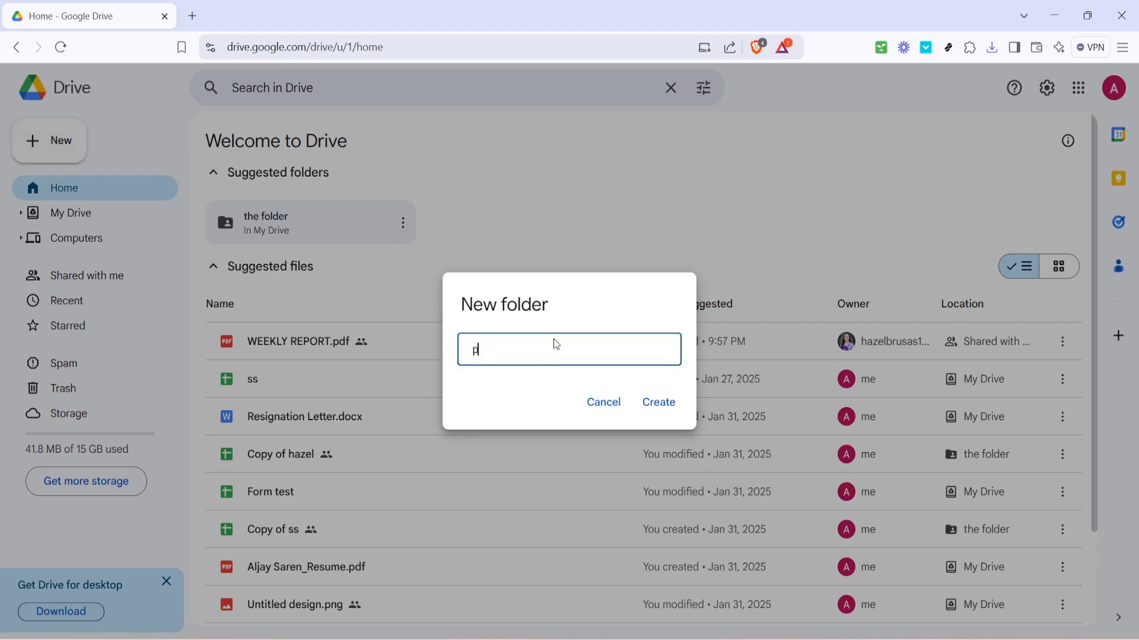
{"action": "type", "text": "hoto"}
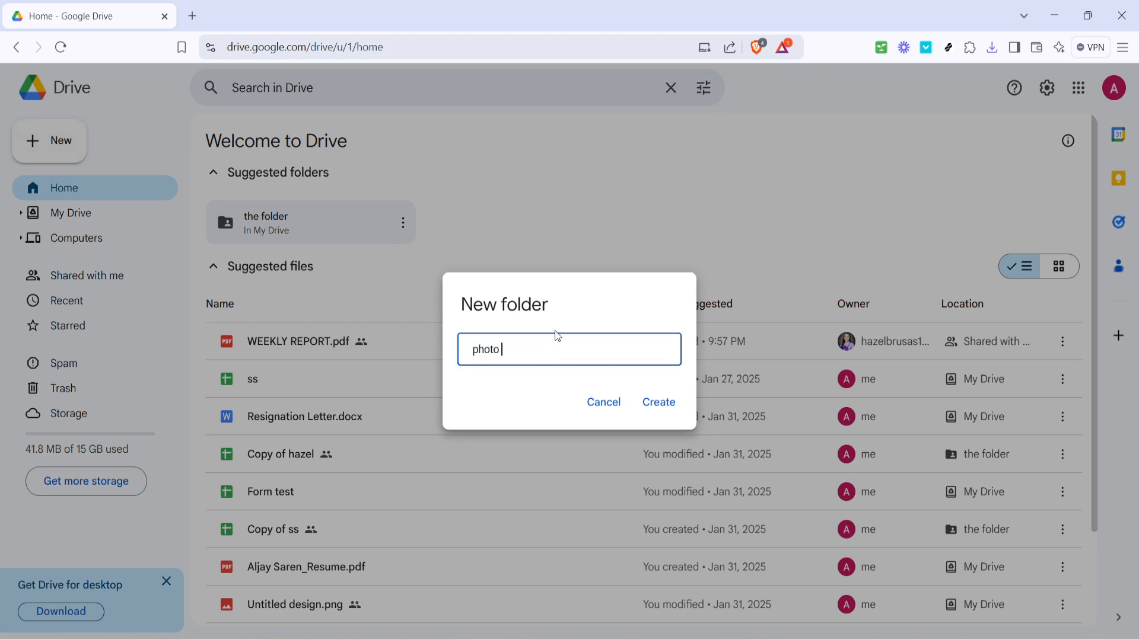
{"action": "type", "text": "file"}
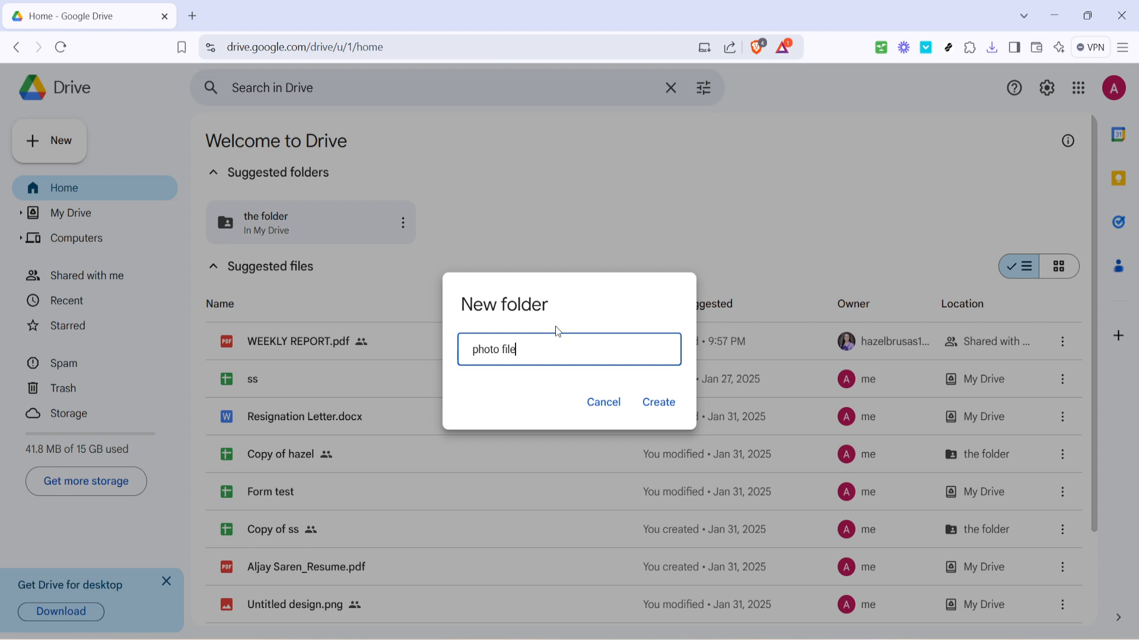
{"action": "mouse_move", "coordinate": [629, 389]}
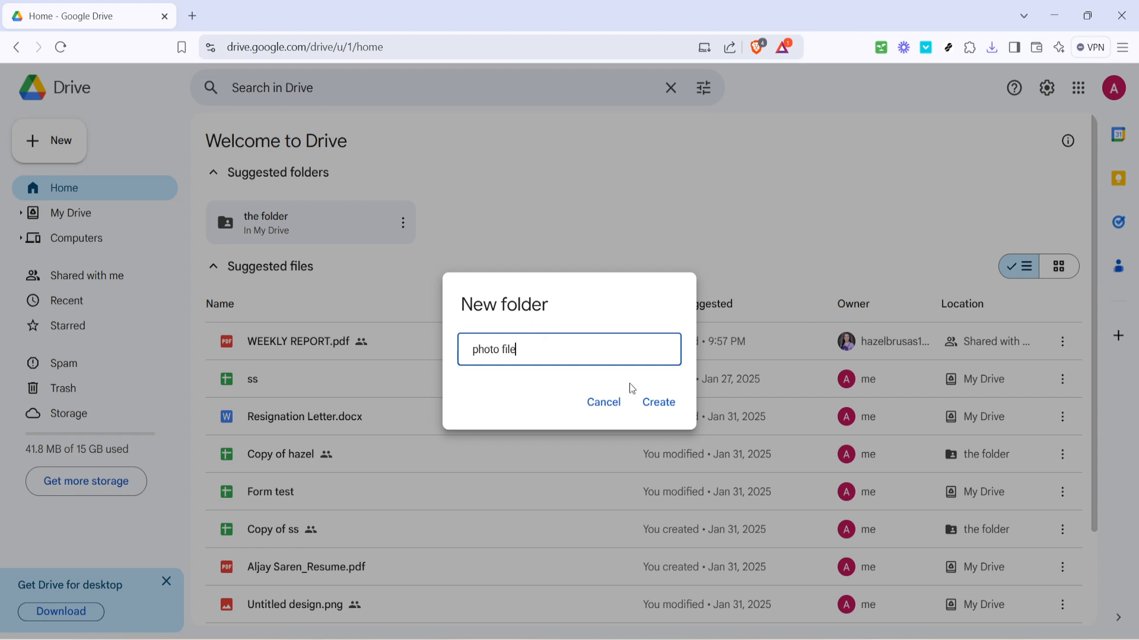
{"action": "mouse_move", "coordinate": [658, 402]}
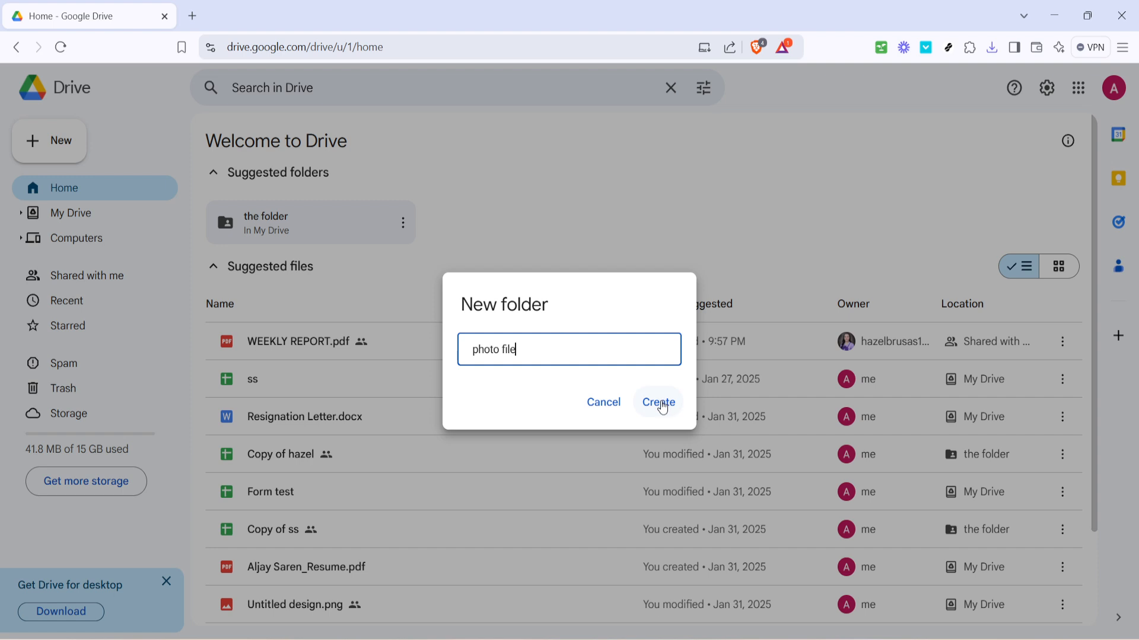
{"action": "left_click", "coordinate": [656, 402]}
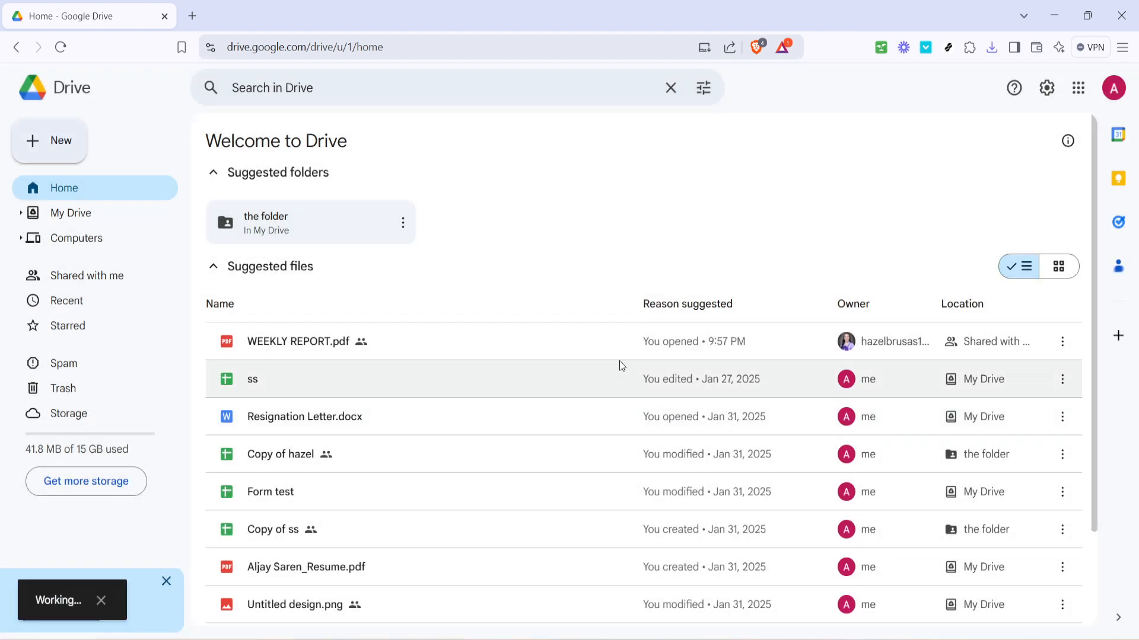
- Show My Drive and select the new photo file folder in the list
{"action": "left_click", "coordinate": [72, 212]}
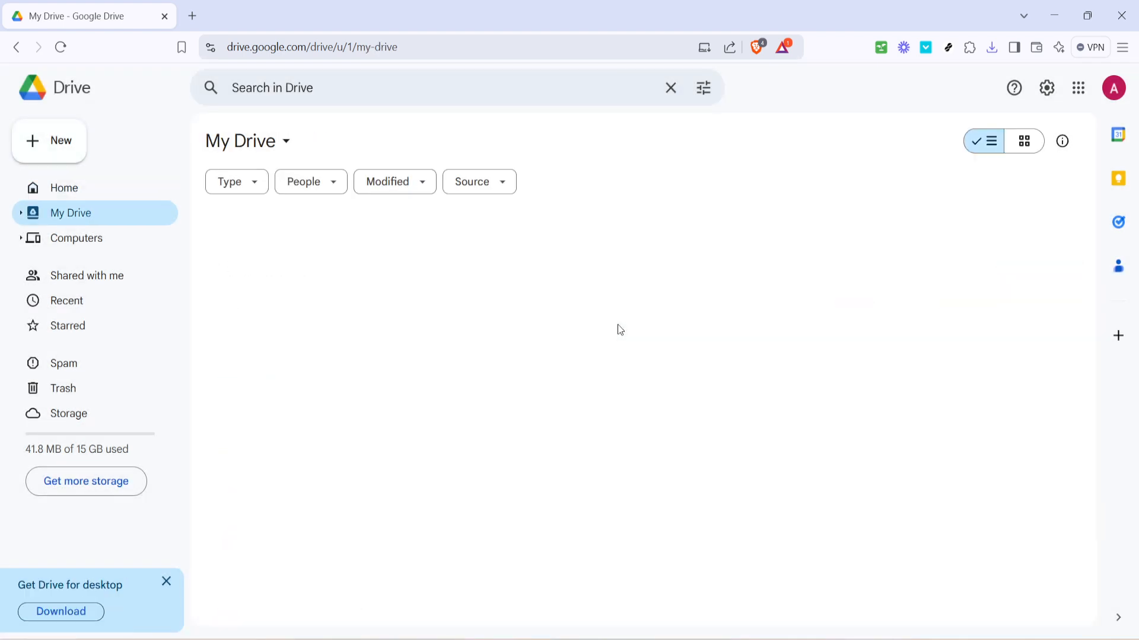
{"action": "left_click", "coordinate": [269, 295]}
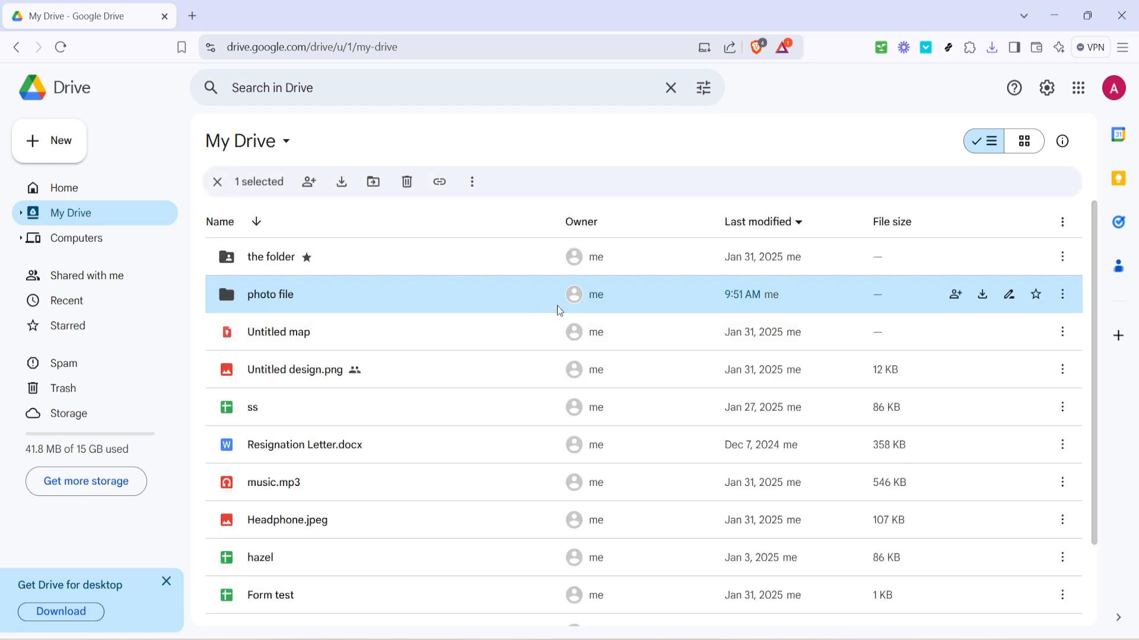
{"action": "mouse_move", "coordinate": [372, 299]}
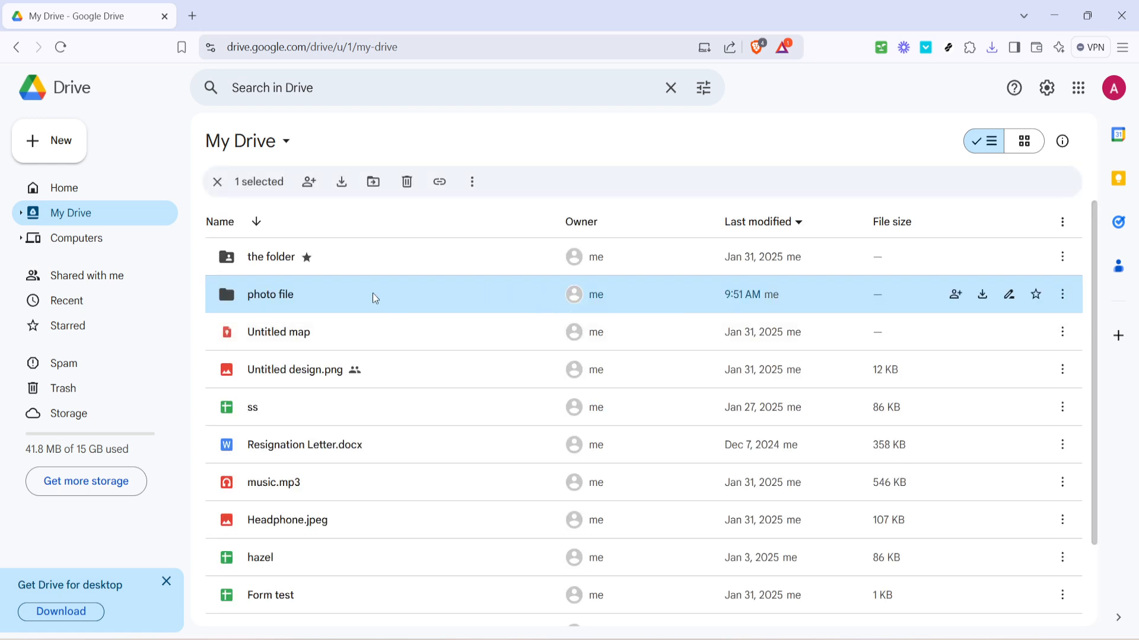
{"action": "mouse_move", "coordinate": [679, 180]}
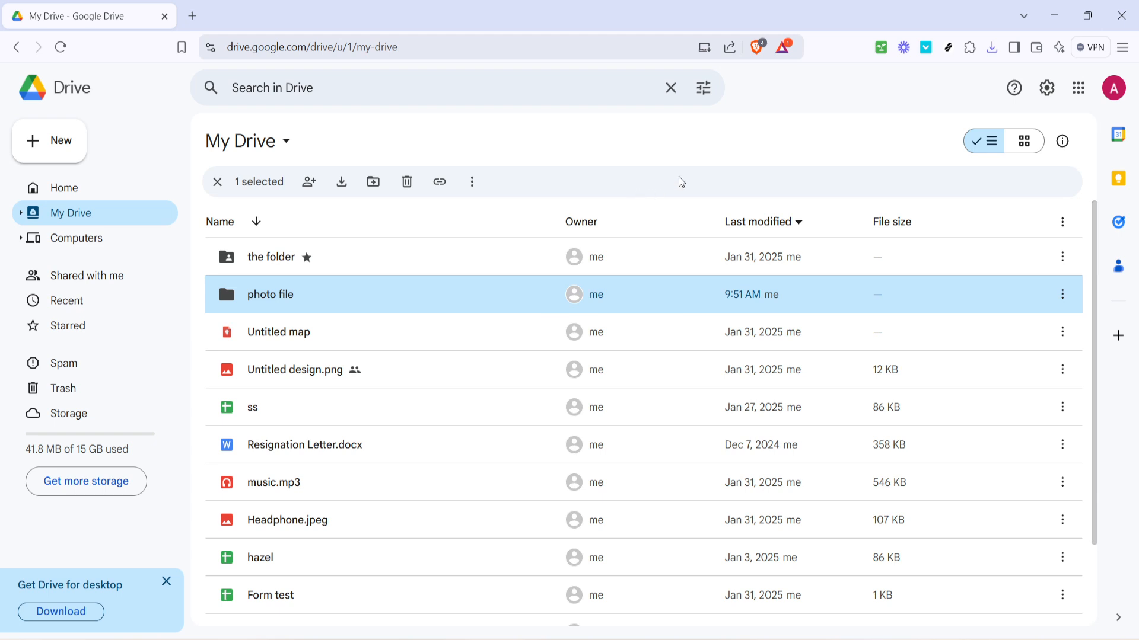
{"action": "mouse_move", "coordinate": [726, 138]}
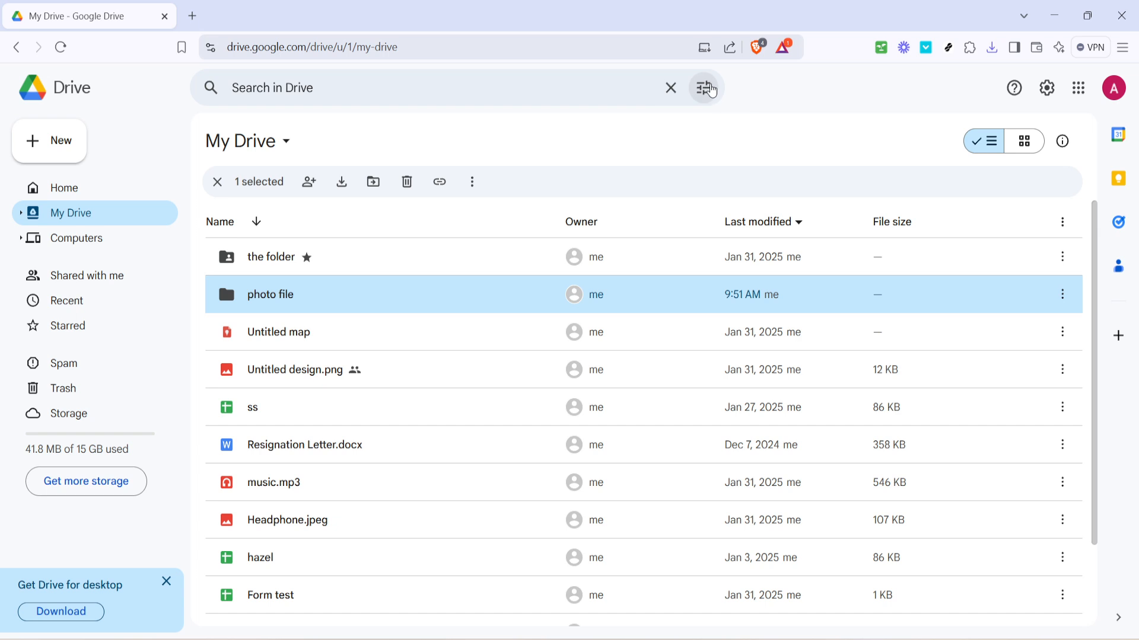
- Run an advanced search limited to Photos & images across the Drive
{"action": "left_click", "coordinate": [703, 87]}
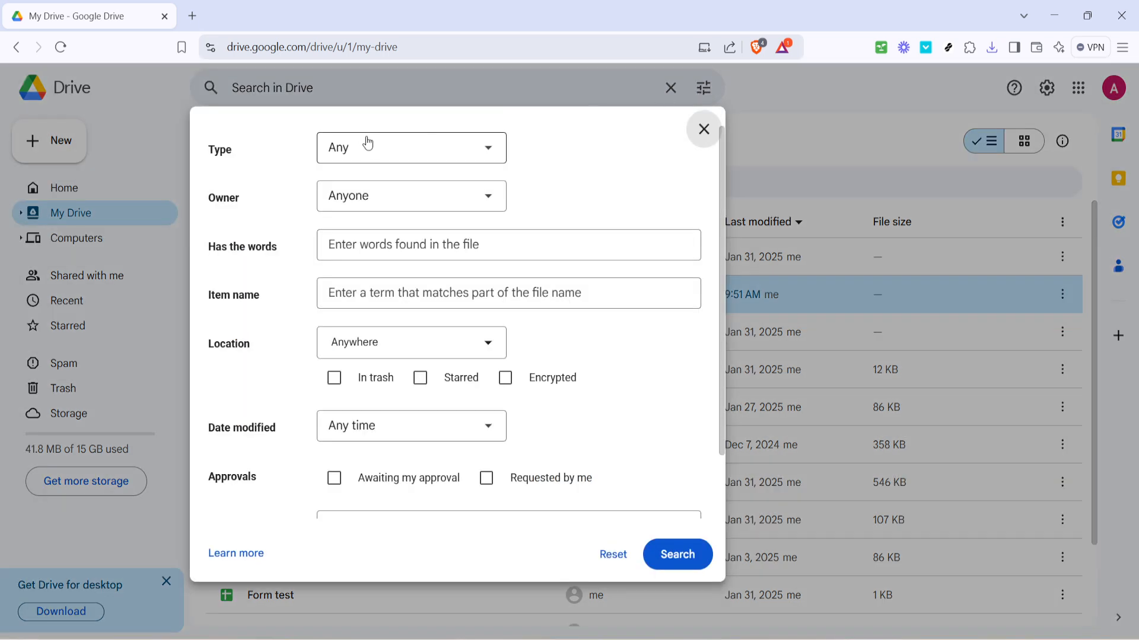
{"action": "left_click", "coordinate": [410, 148]}
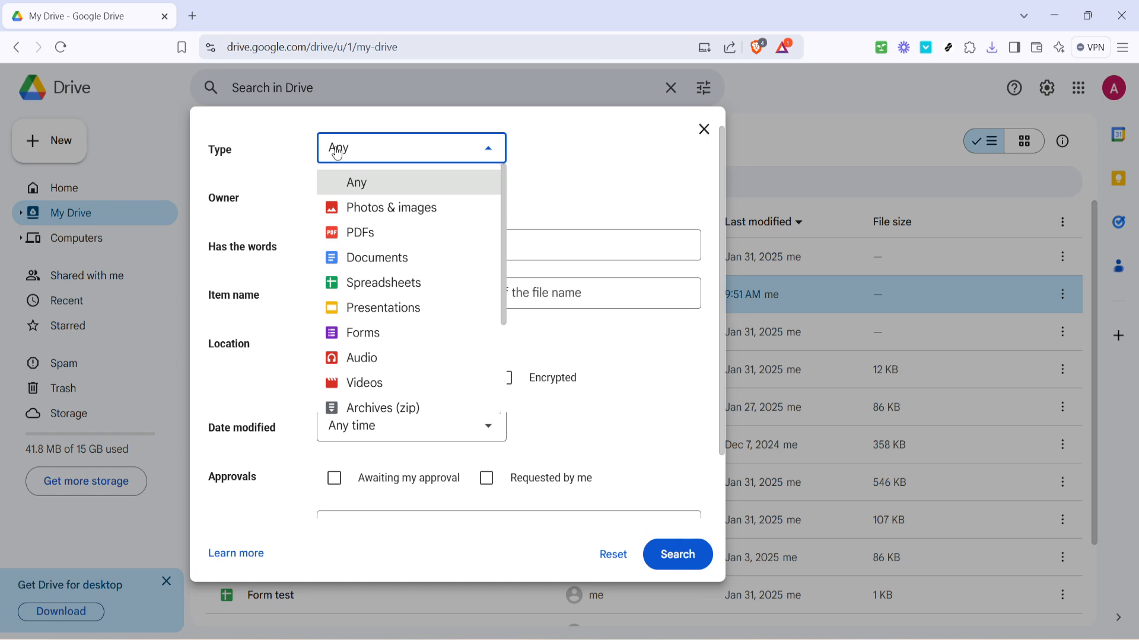
{"action": "left_click", "coordinate": [390, 207]}
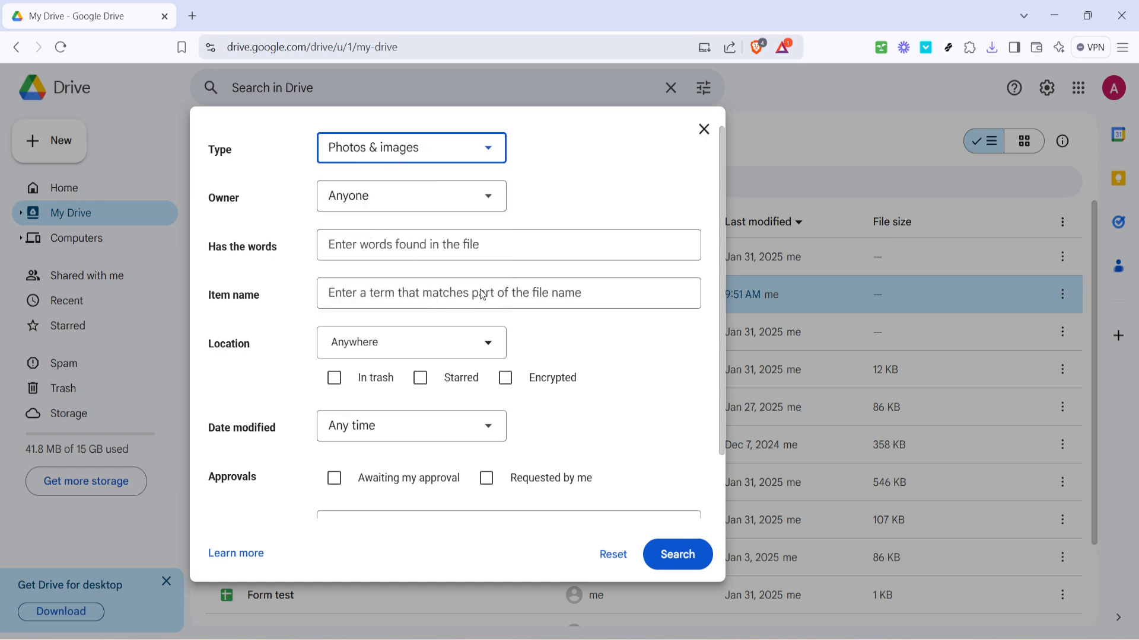
{"action": "left_click", "coordinate": [676, 554]}
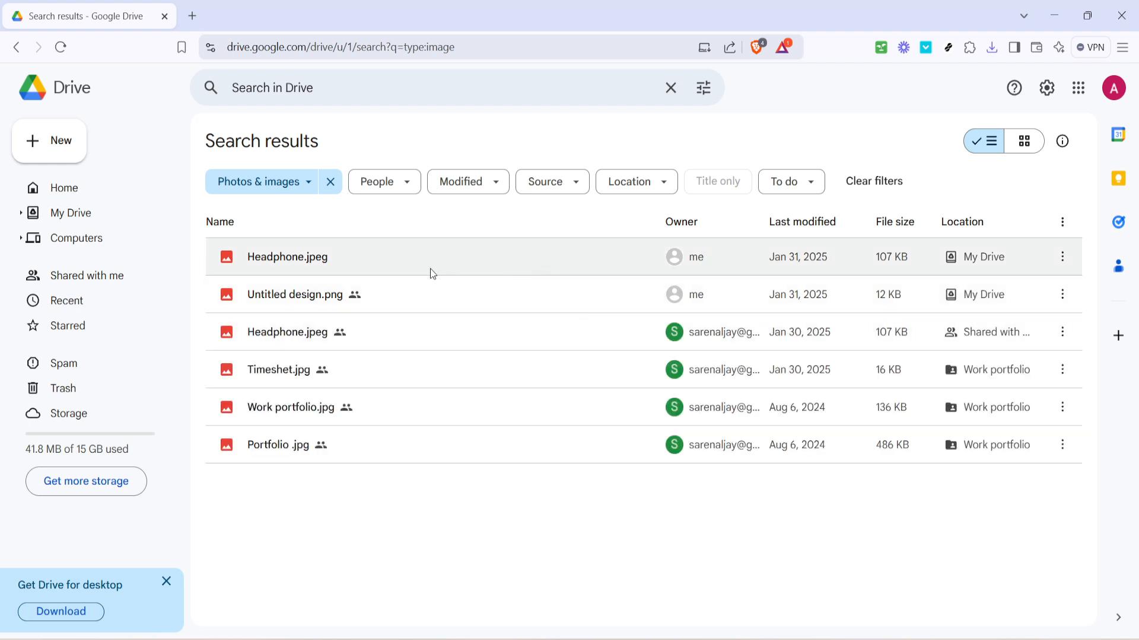
- Select Headphone.jpeg from My Drive in the image search results
{"action": "left_click", "coordinate": [287, 257]}
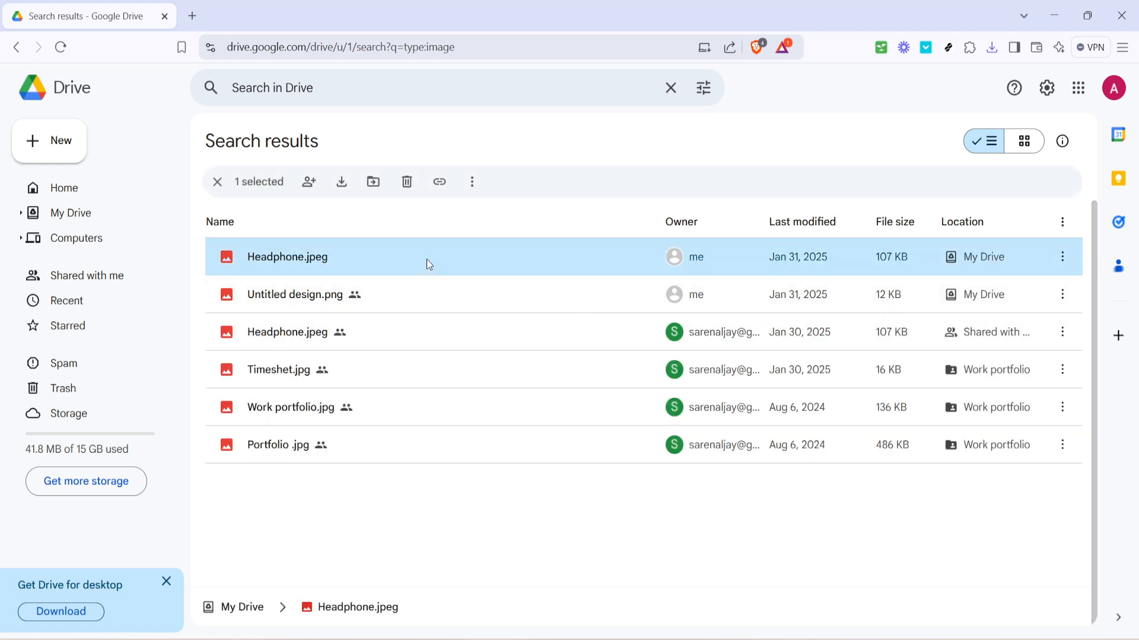
{"action": "mouse_move", "coordinate": [447, 335]}
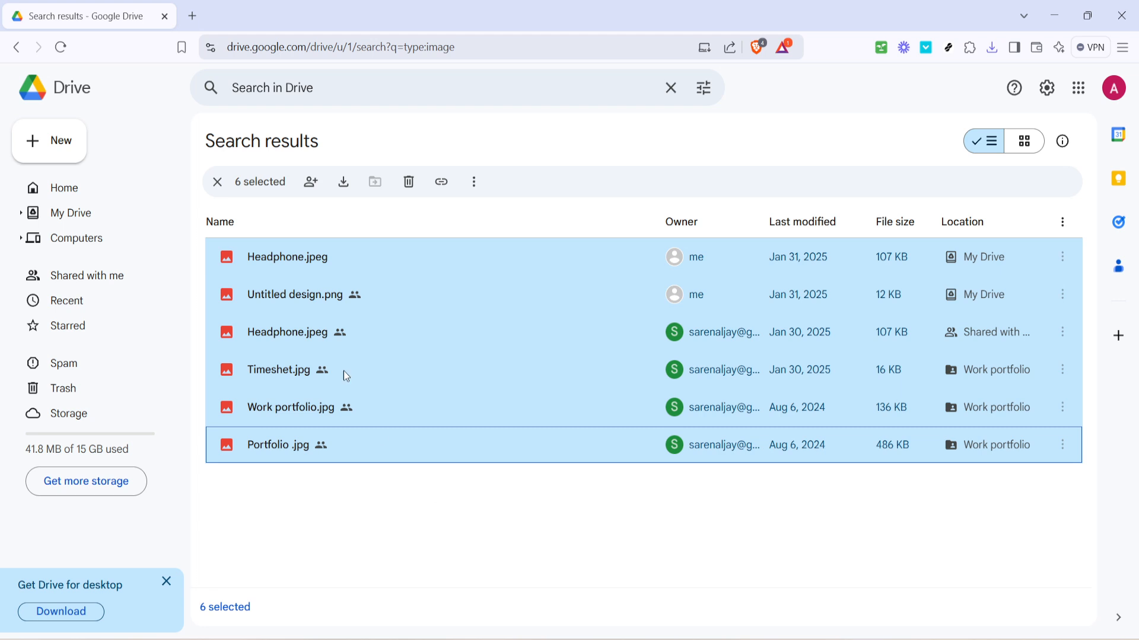
{"action": "mouse_move", "coordinate": [472, 423]}
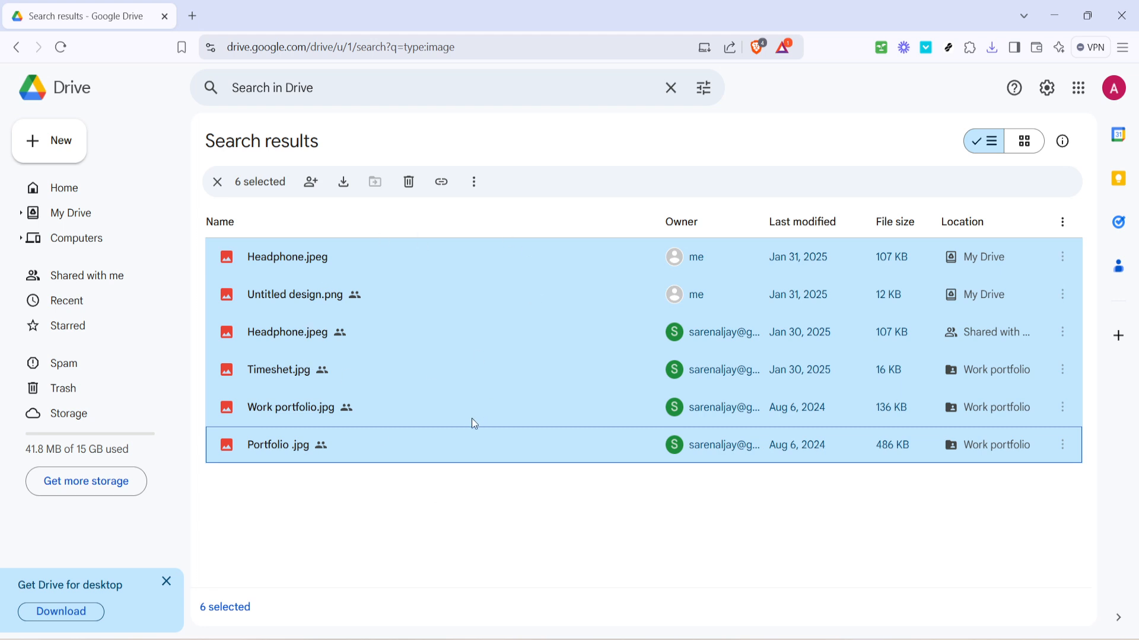
{"action": "mouse_move", "coordinate": [465, 524]}
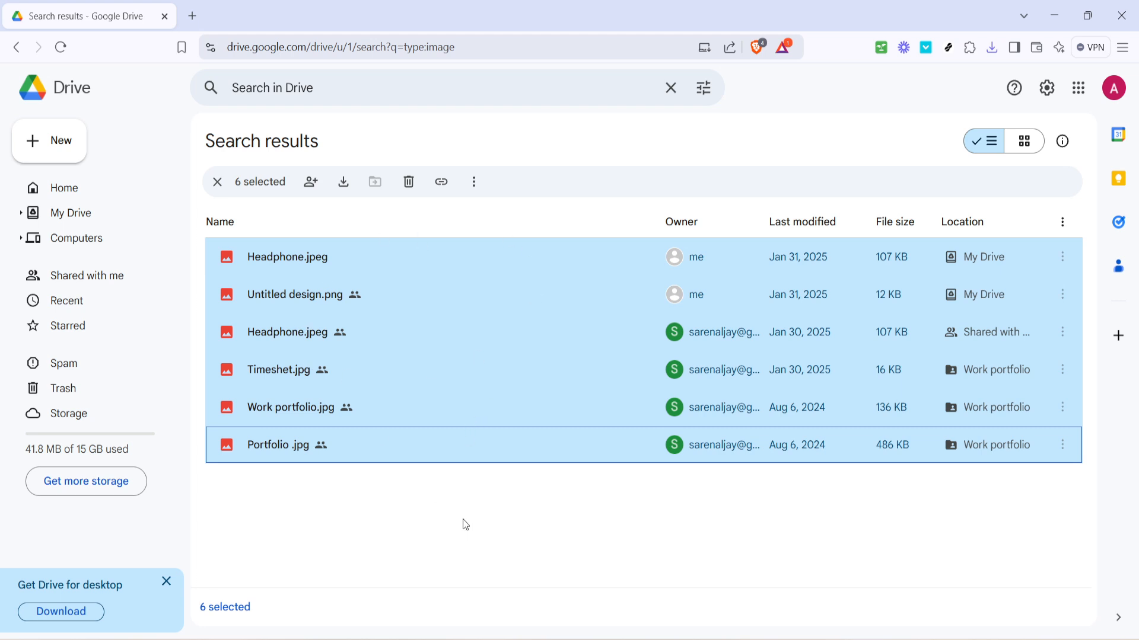
{"action": "mouse_move", "coordinate": [447, 513]}
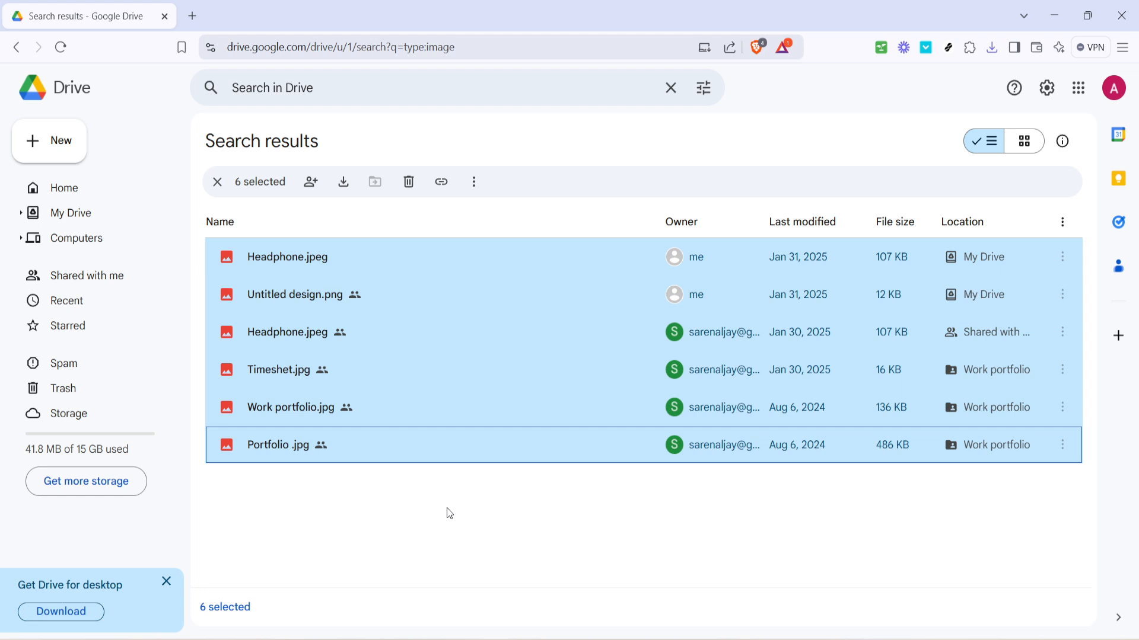
{"action": "mouse_move", "coordinate": [383, 358]}
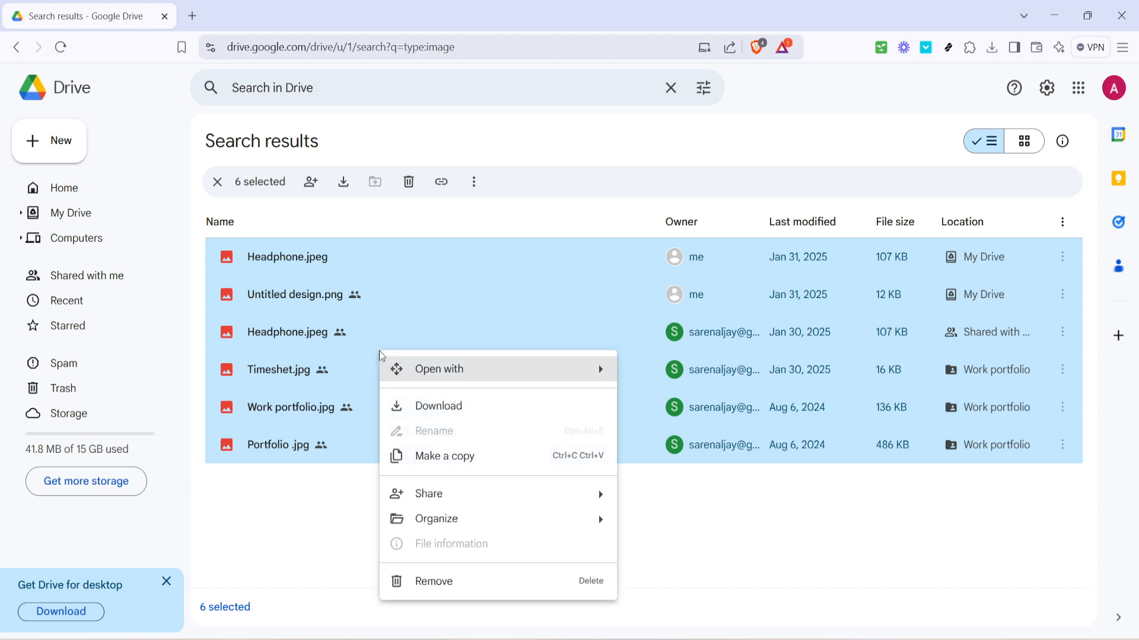
{"action": "mouse_move", "coordinate": [435, 518]}
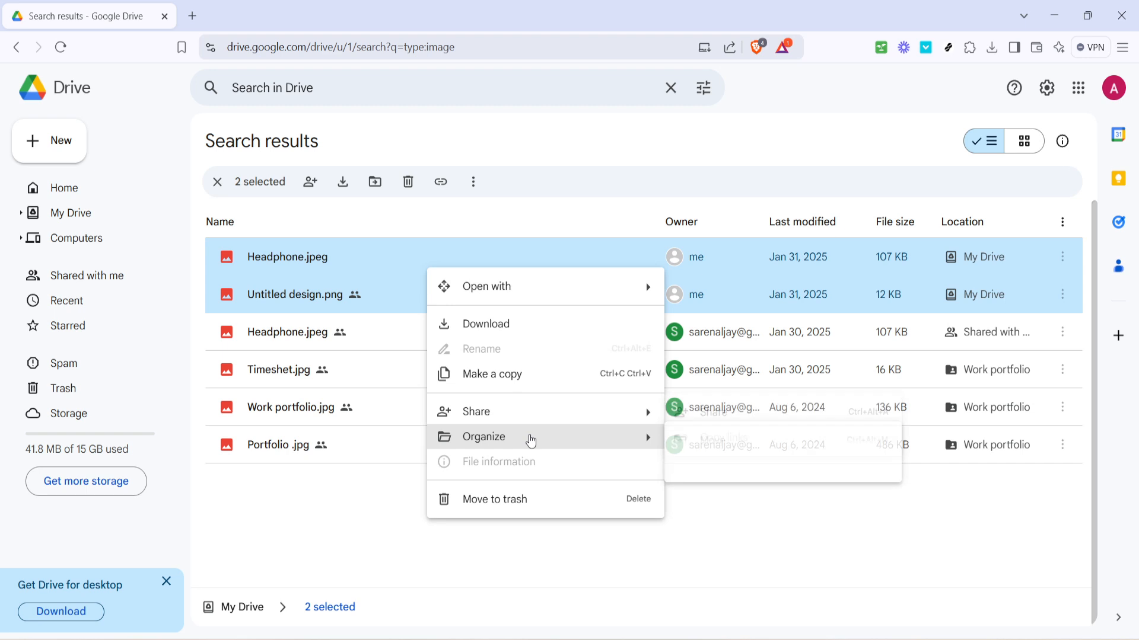
- Start moving Headphone.jpeg and Untitled design.png via Organize > Move
{"action": "left_click", "coordinate": [426, 293]}
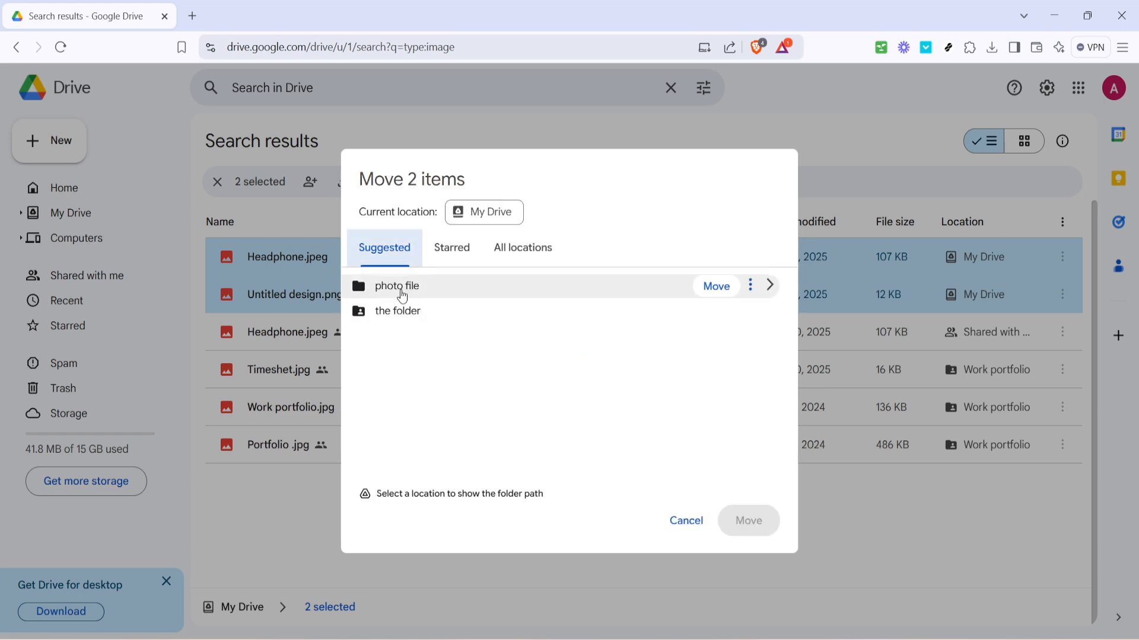
- Move both images into the photo file folder from the Suggested destinations
{"action": "left_click", "coordinate": [396, 286]}
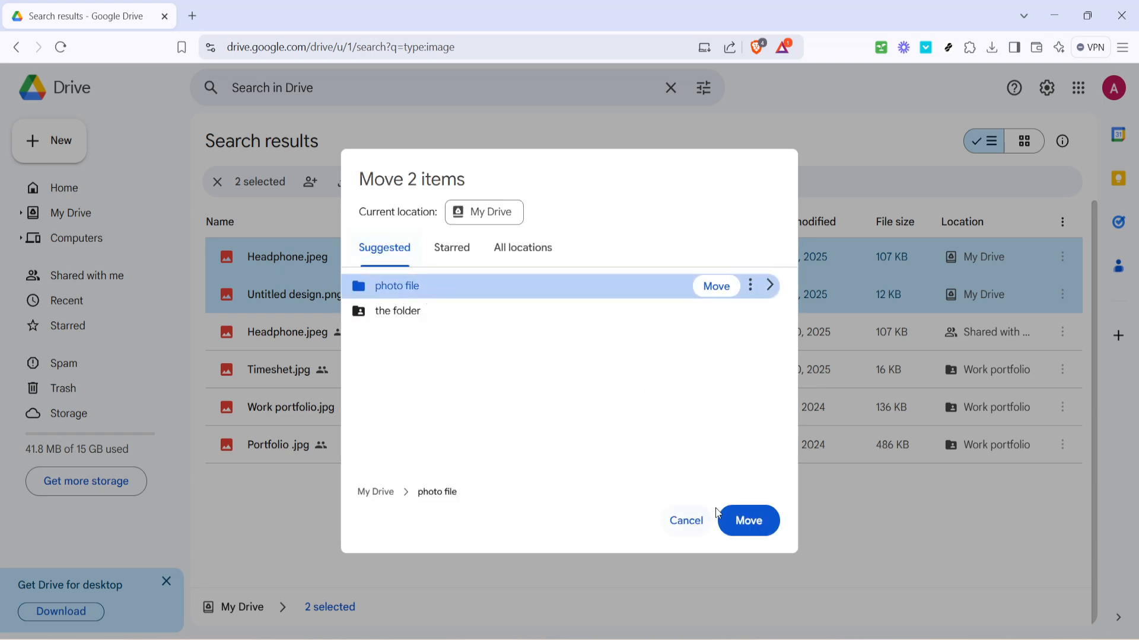
{"action": "left_click", "coordinate": [747, 521]}
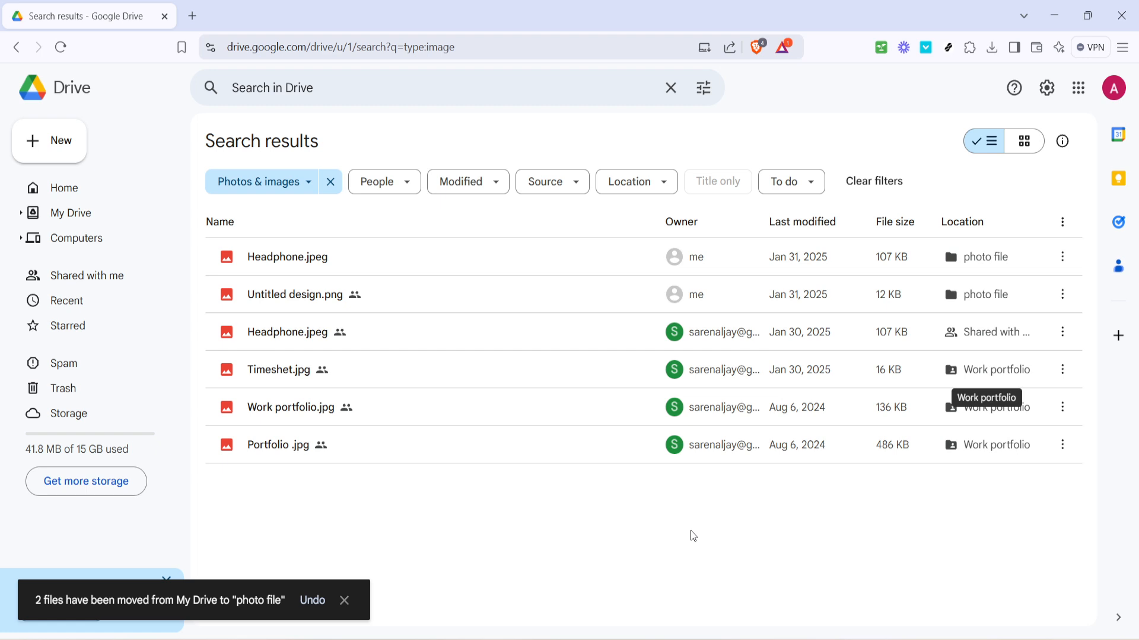
{"action": "mouse_move", "coordinate": [691, 523]}
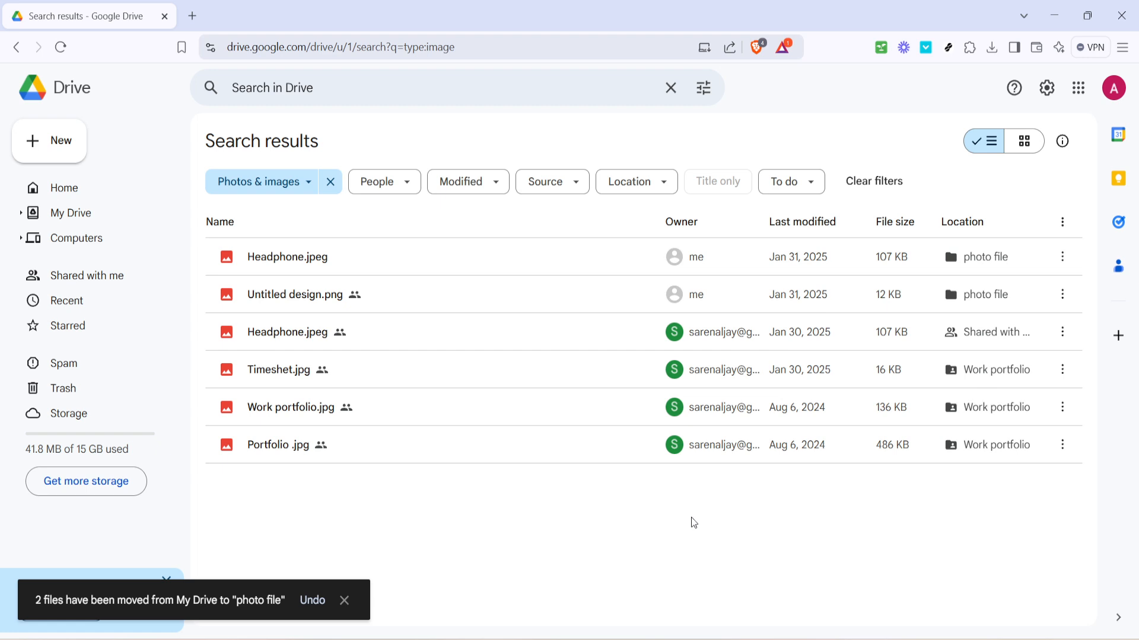
{"action": "mouse_move", "coordinate": [695, 503]}
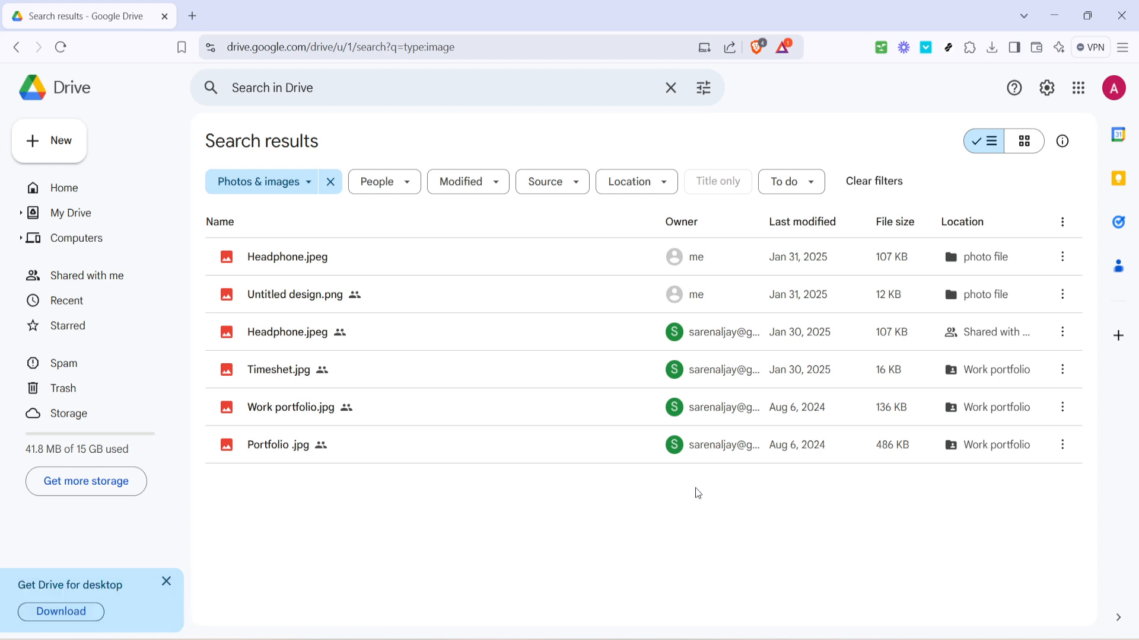
{"action": "mouse_move", "coordinate": [697, 488]}
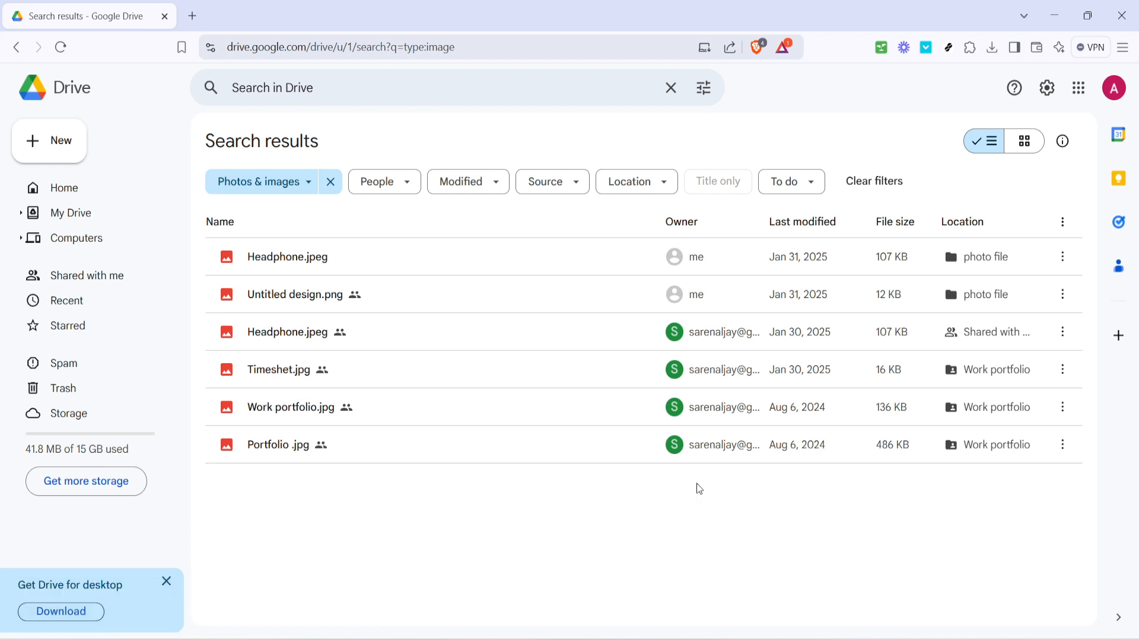